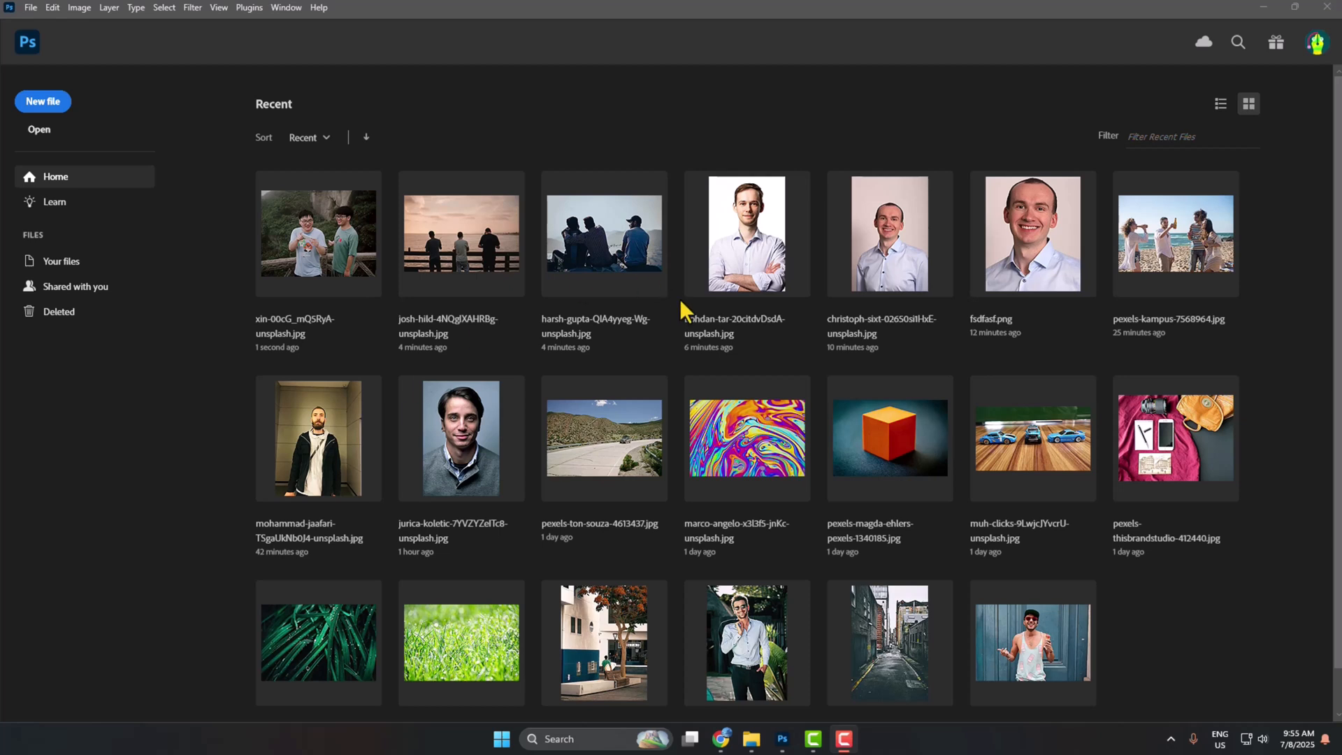
pyautogui.moveTo(1271, 14)
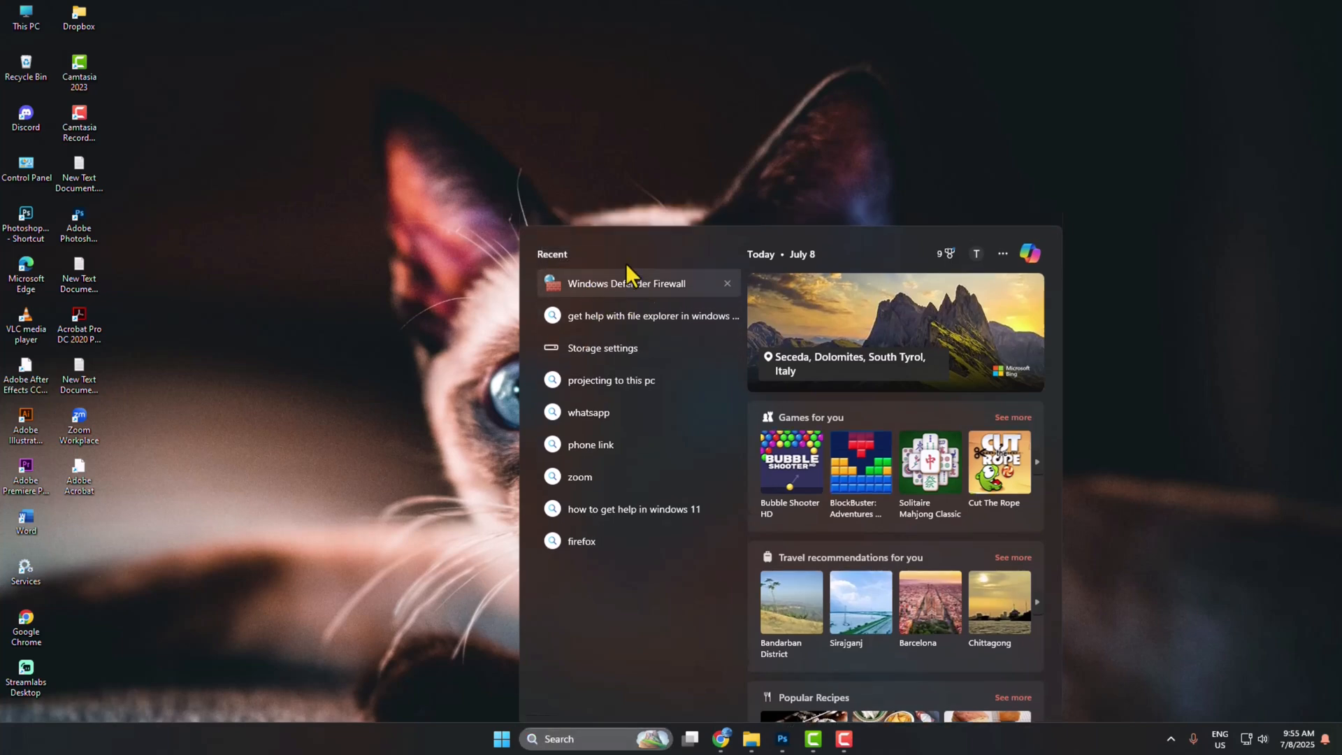
# - Open Windows Defender Firewall and its Advanced settings console
pyautogui.click(626, 284)
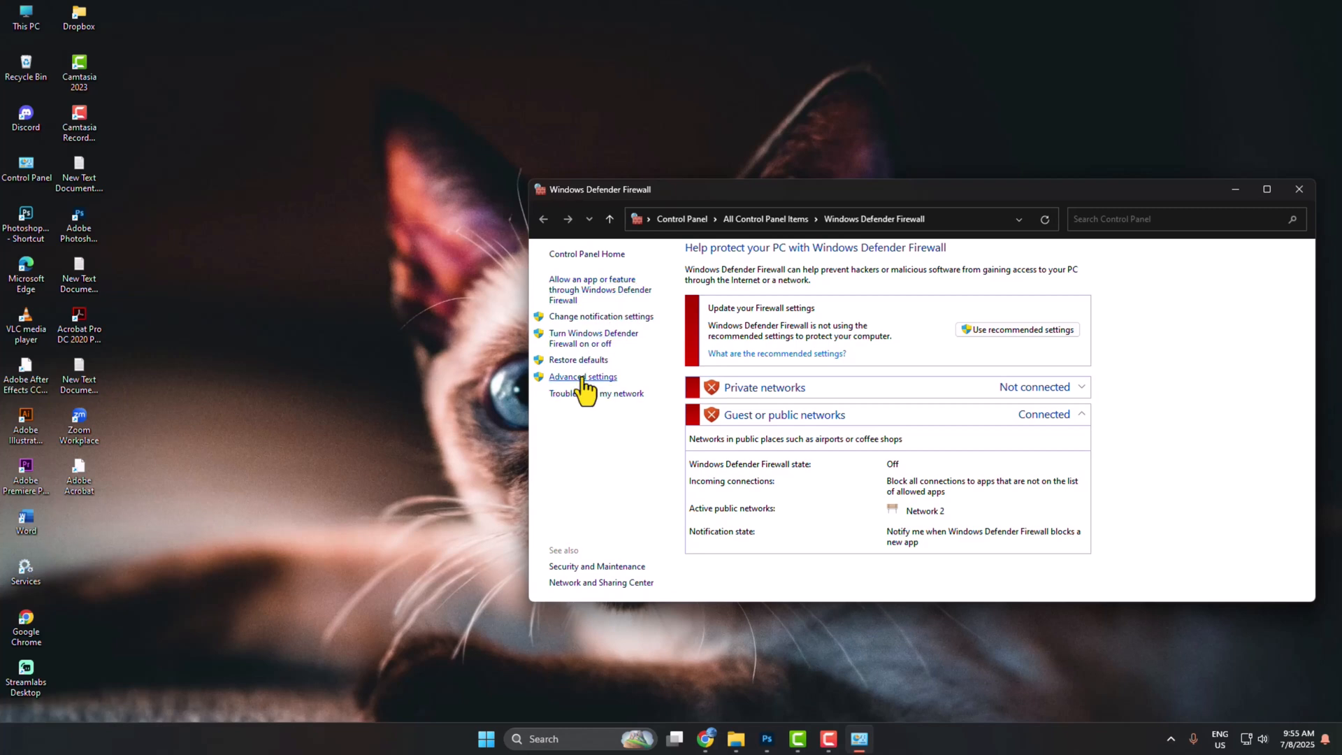
pyautogui.click(581, 376)
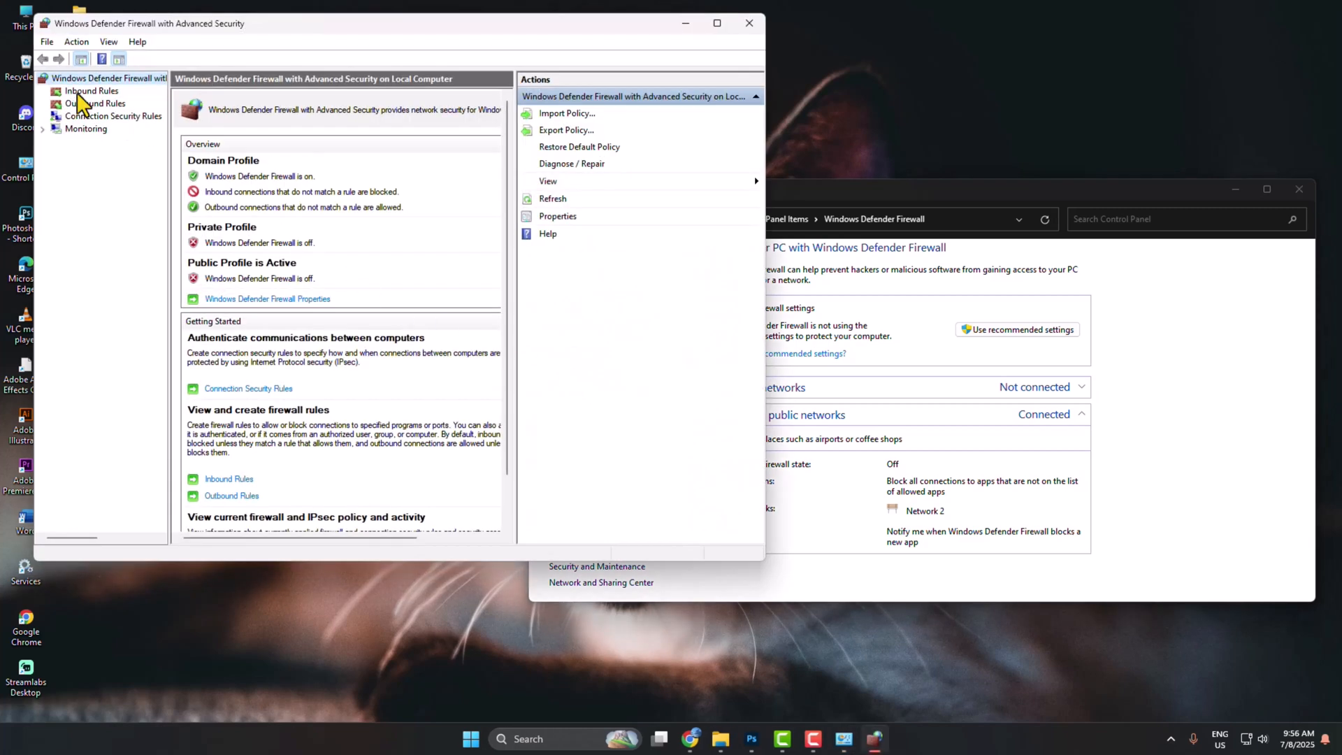
# - Begin a new inbound rule of type Program from the Inbound Rules list
pyautogui.click(92, 90)
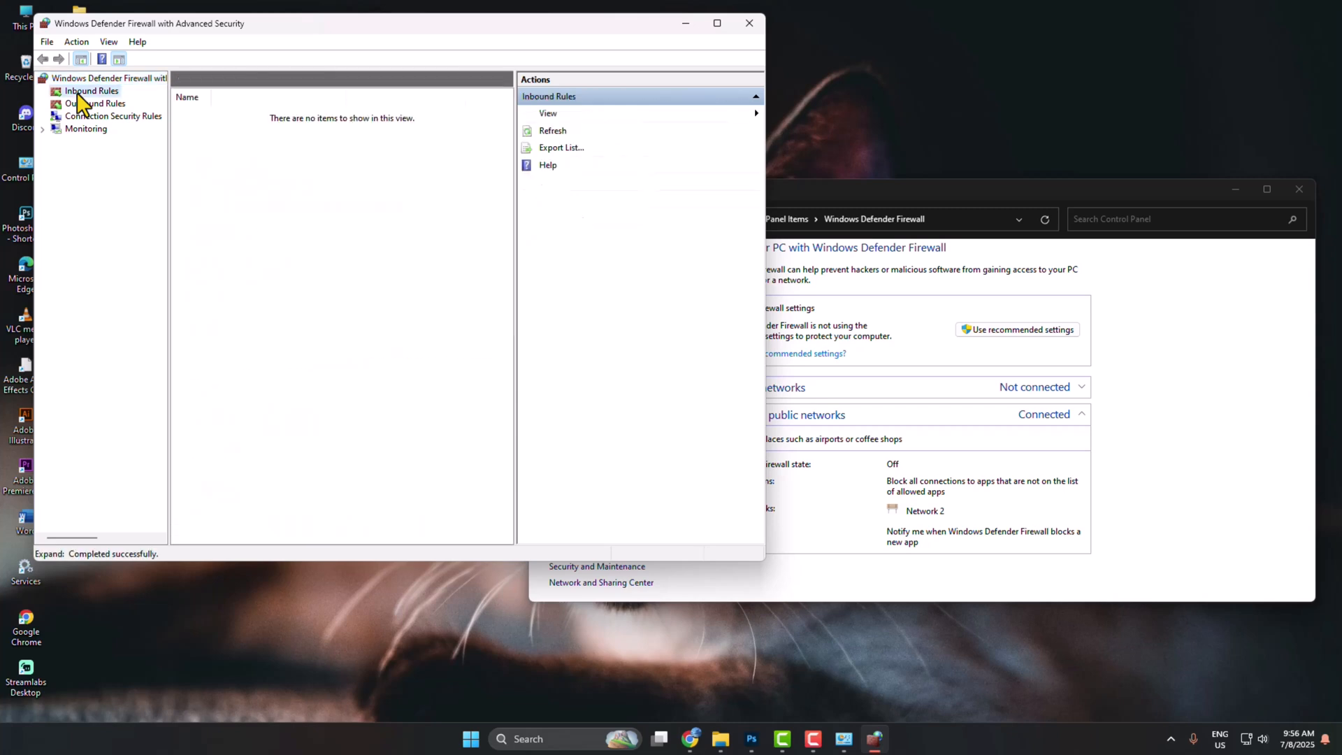
pyautogui.click(91, 90)
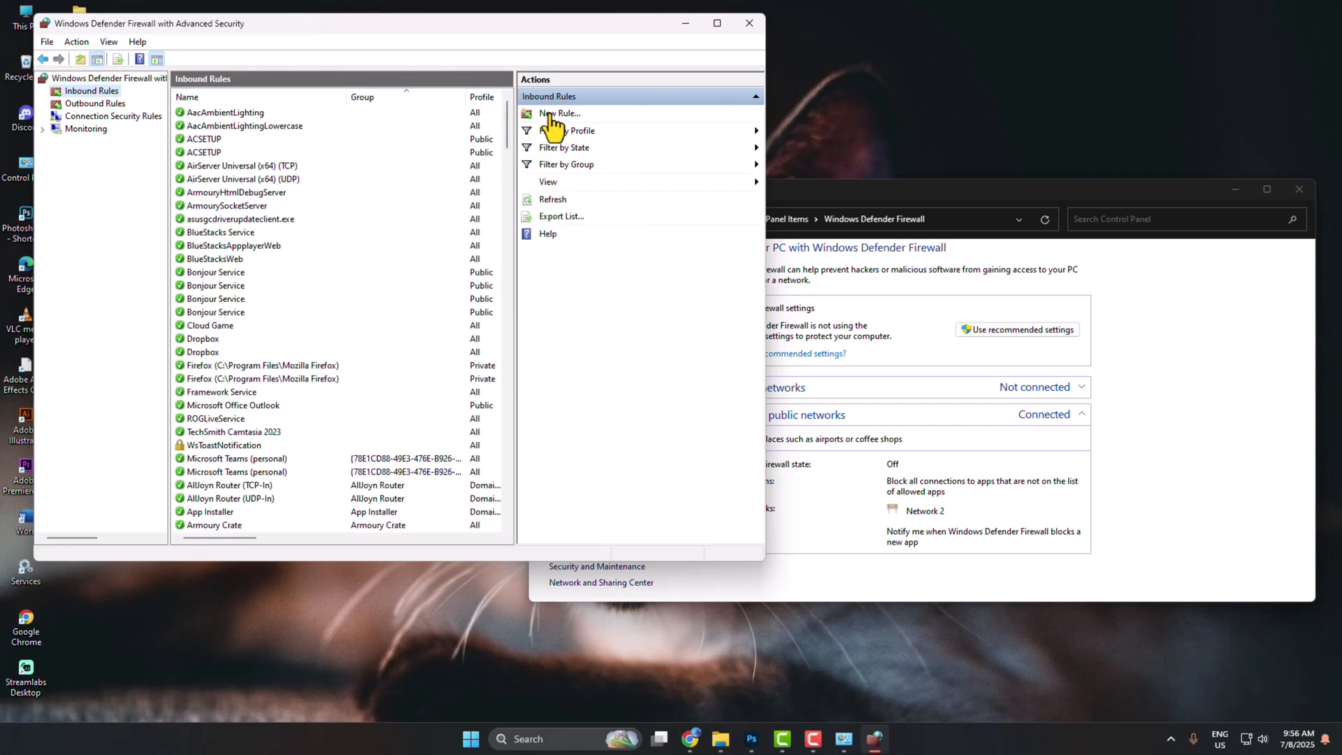
pyautogui.click(559, 113)
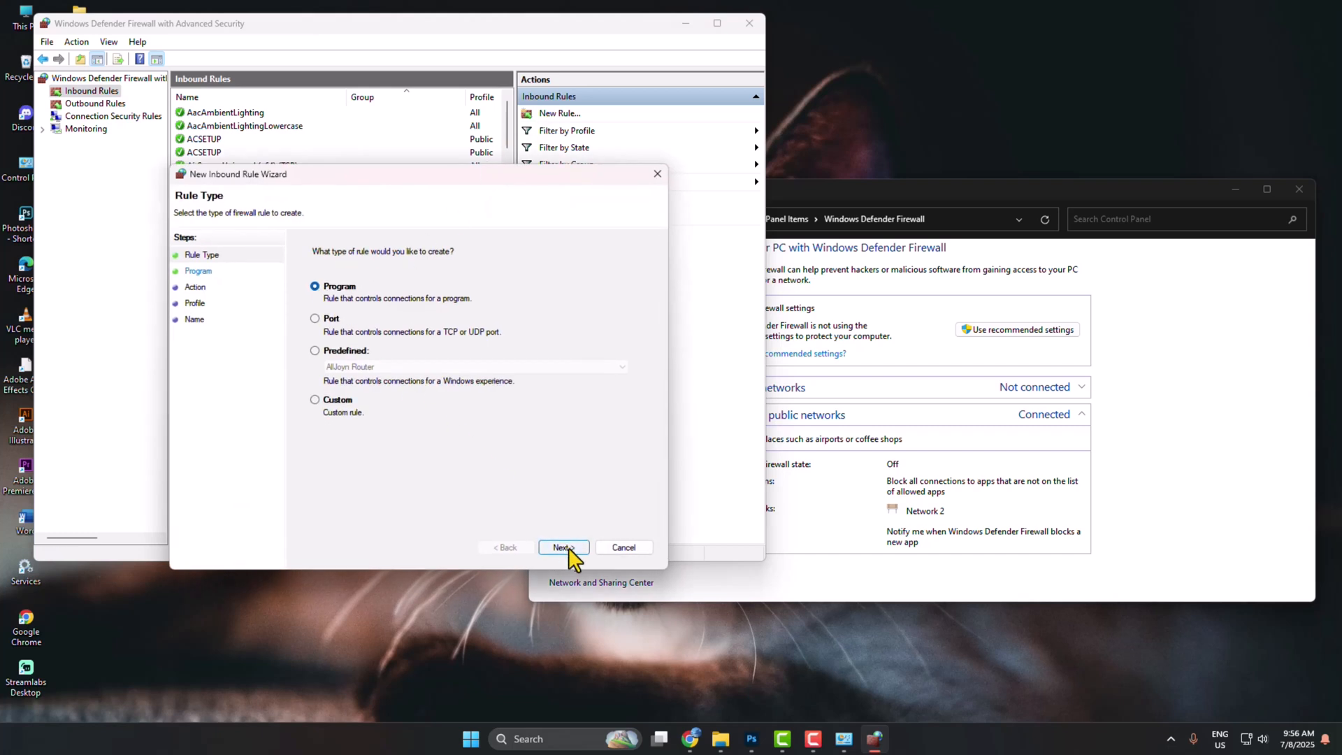
pyautogui.click(562, 547)
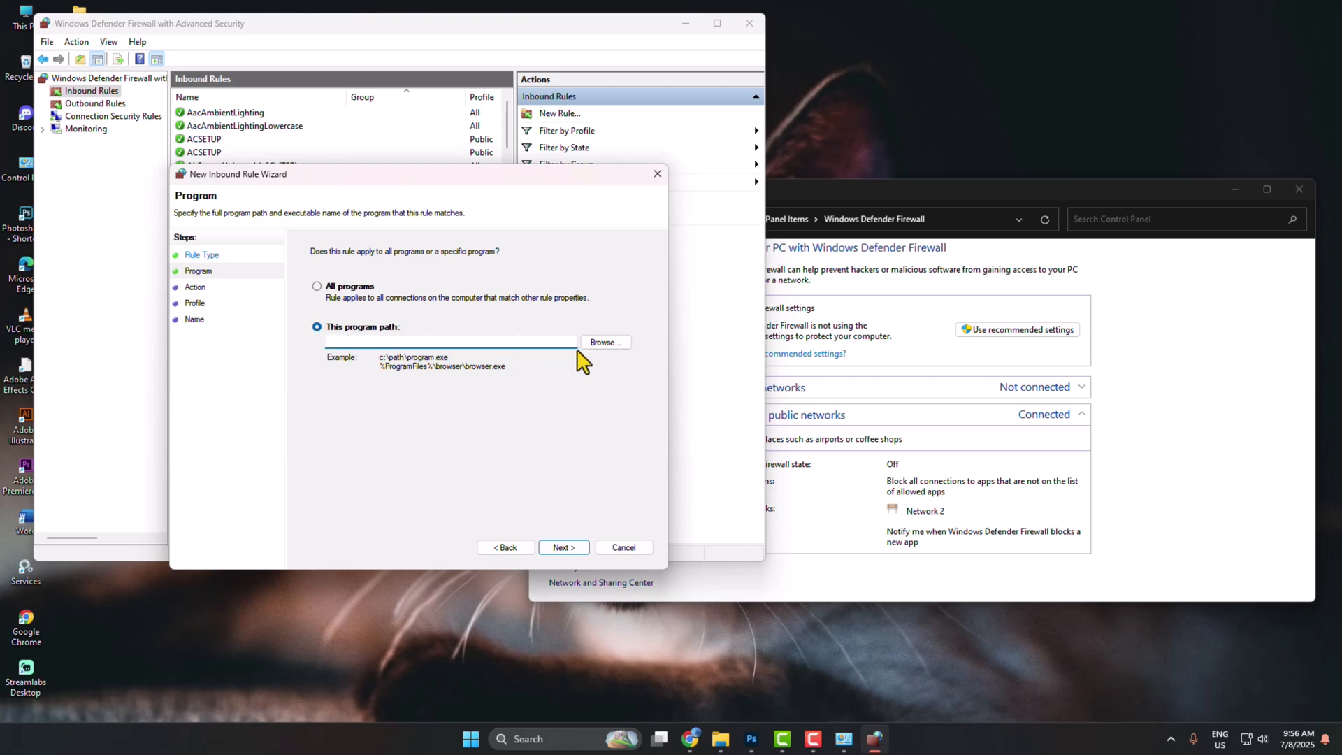
# - Browse to C:\Program Files\Adobe\Adobe Photoshop 2024 and select Photoshop.exe as the rule's program
pyautogui.click(604, 341)
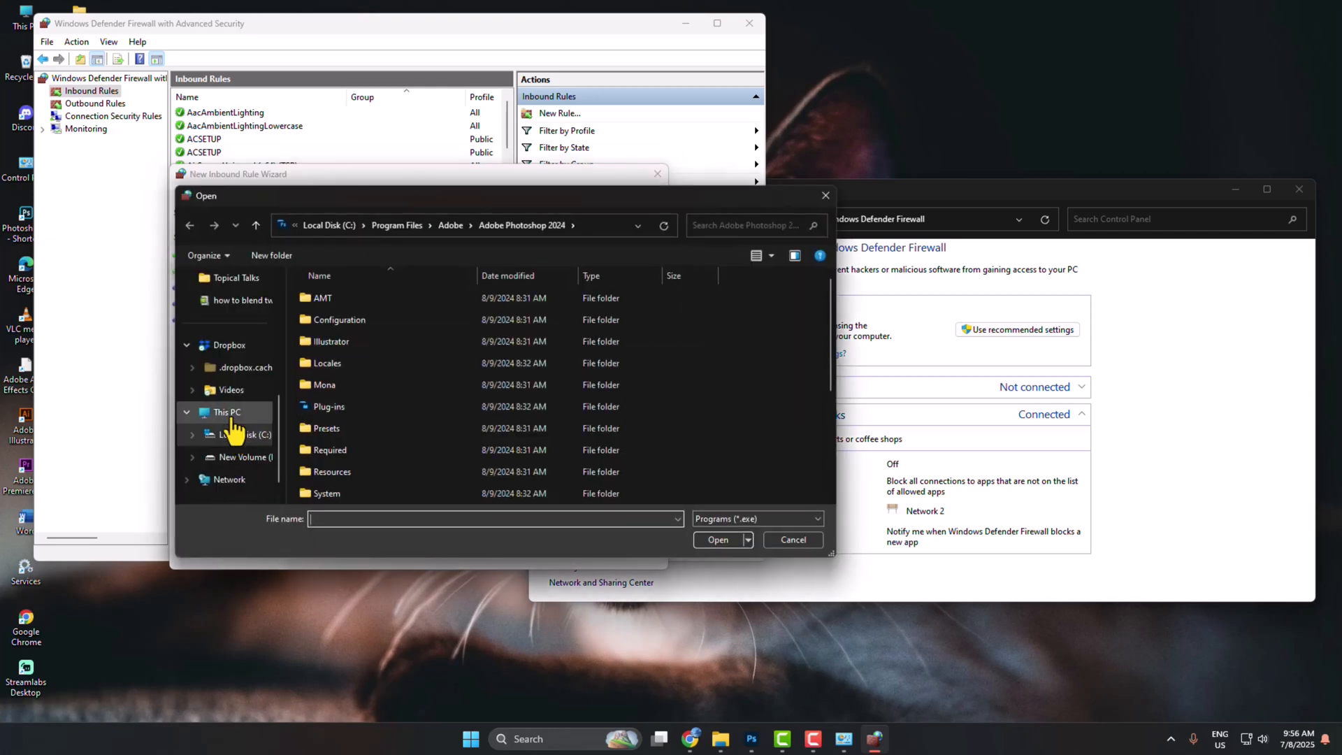
pyautogui.click(242, 433)
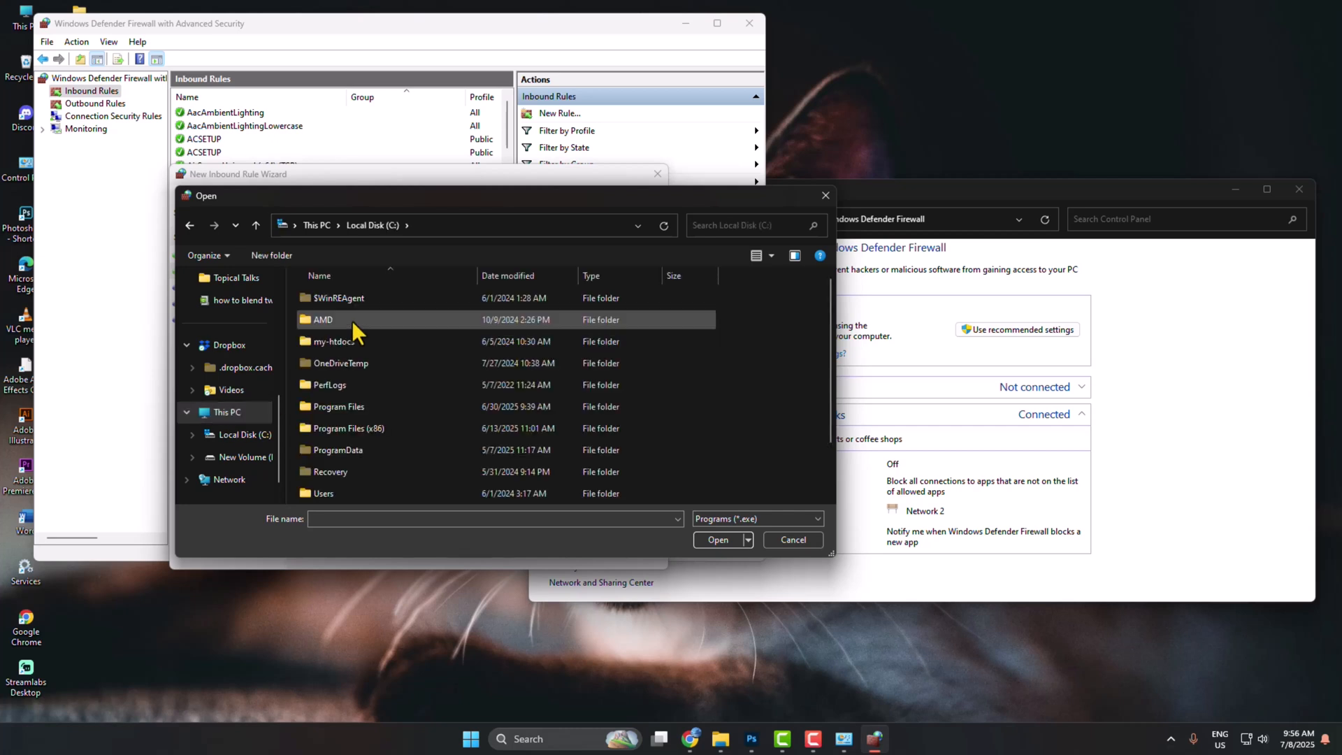
pyautogui.doubleClick(339, 406)
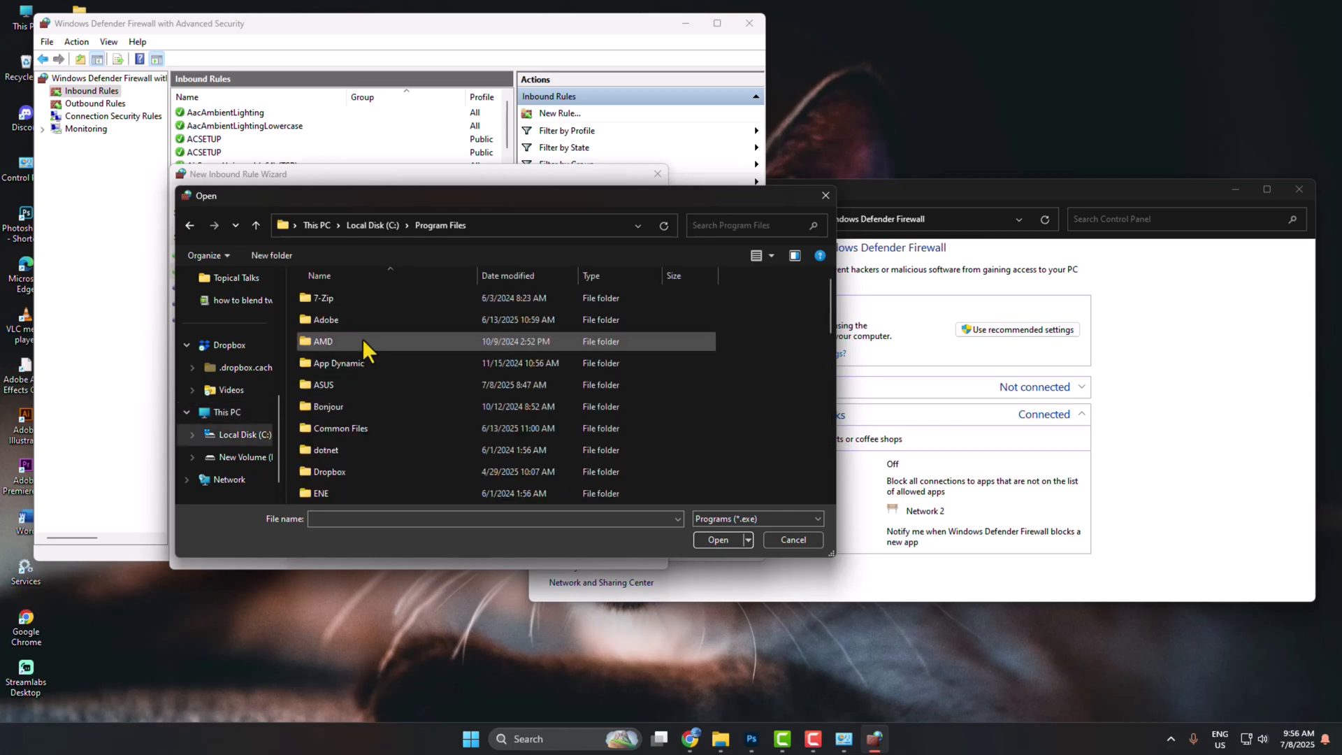
pyautogui.doubleClick(325, 319)
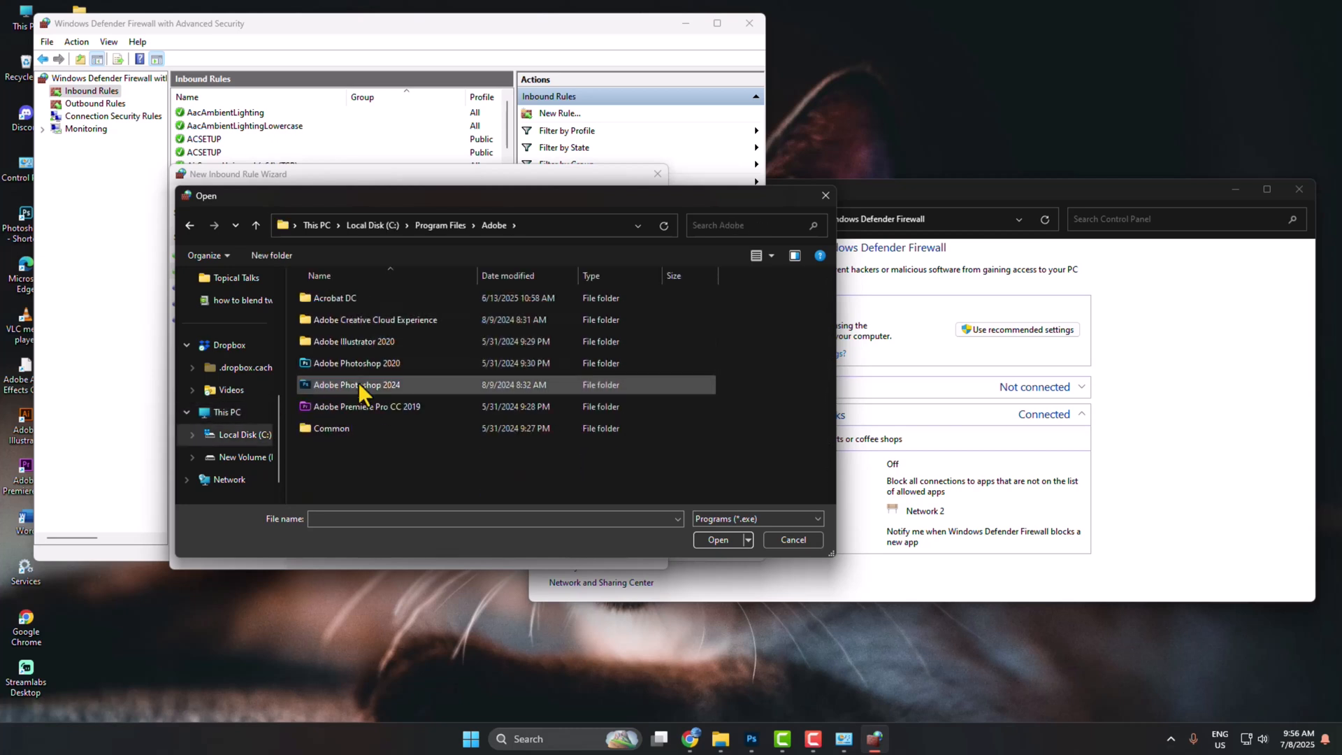
pyautogui.doubleClick(354, 385)
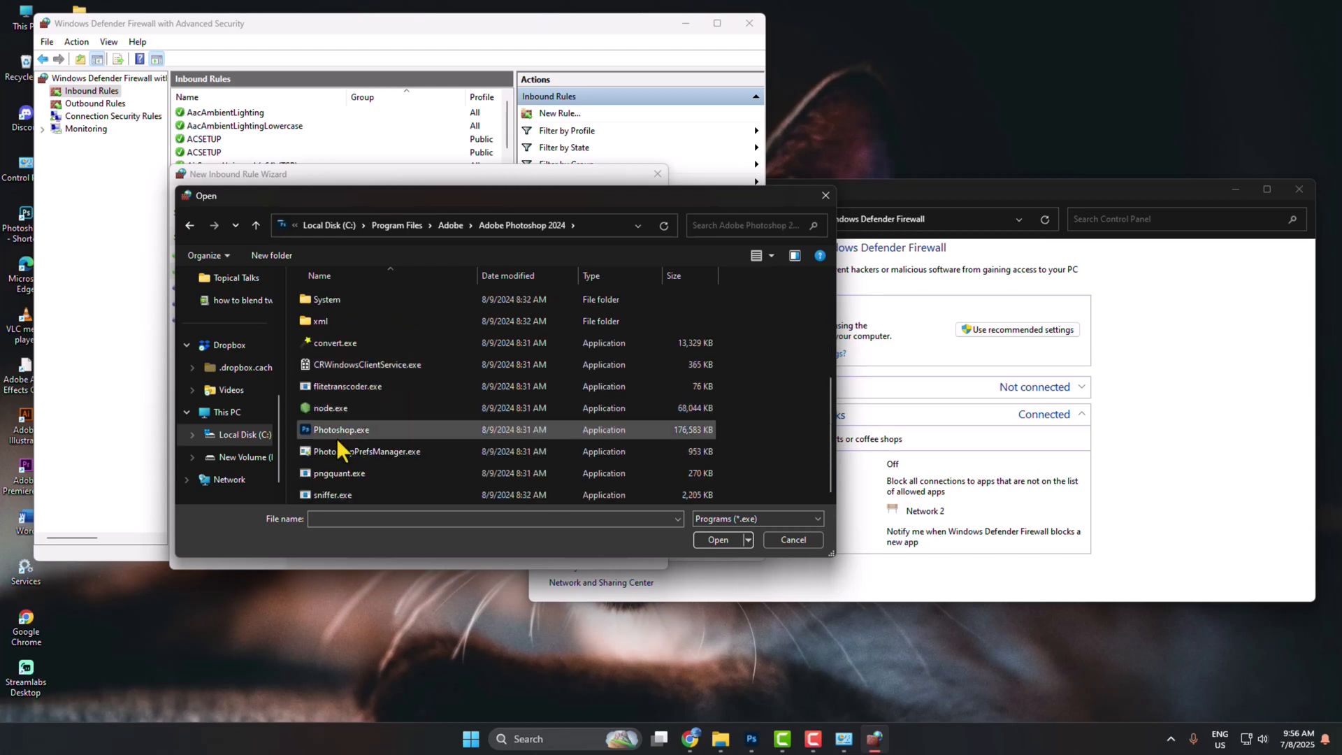
pyautogui.click(341, 430)
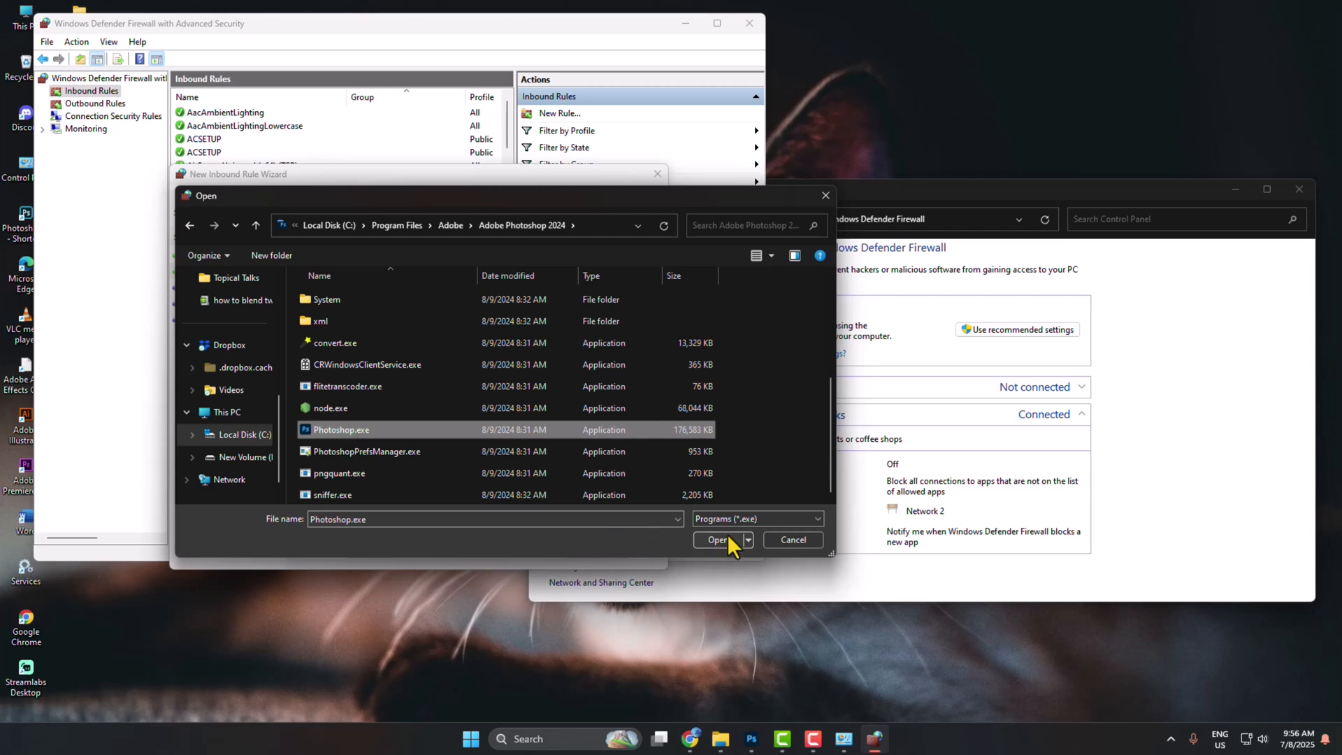
pyautogui.click(719, 540)
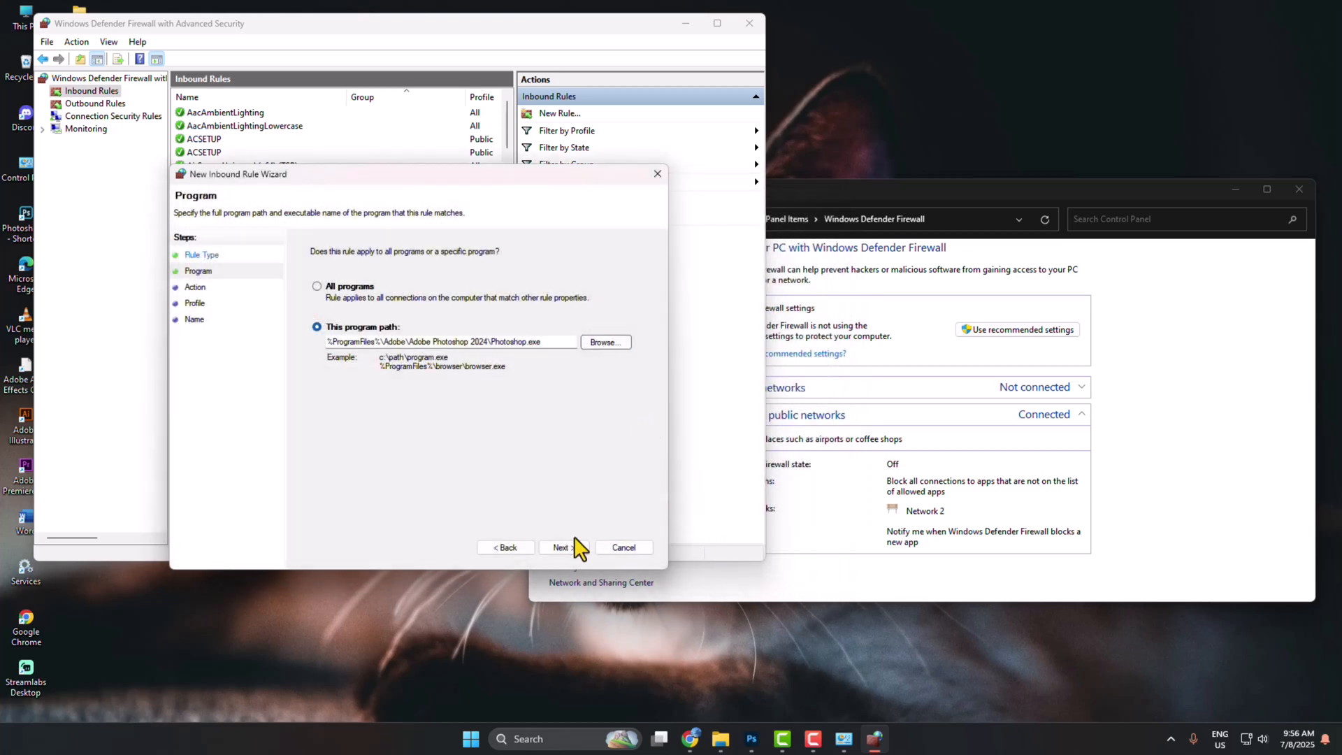
# - Set the action to Block the connection, keep Domain/Private/Public profiles, name the rule Photoshop and finish
pyautogui.click(562, 547)
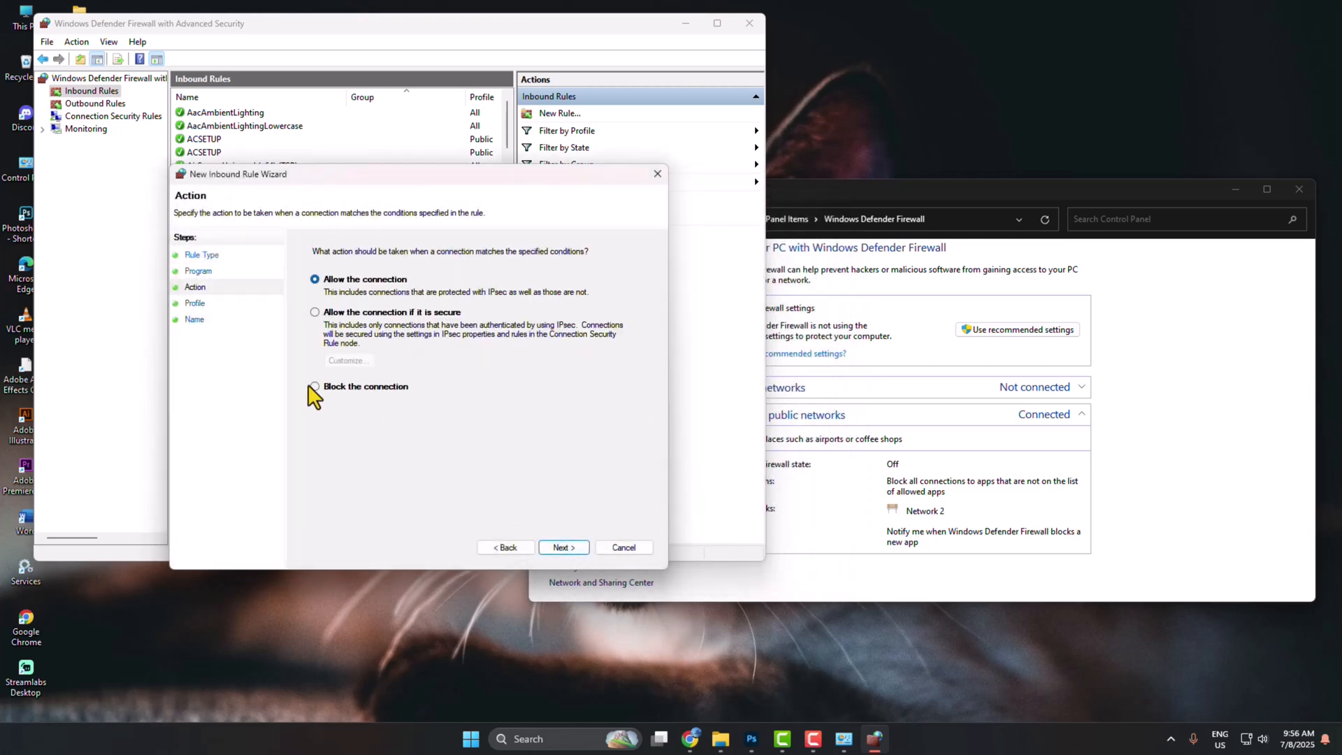
pyautogui.click(314, 386)
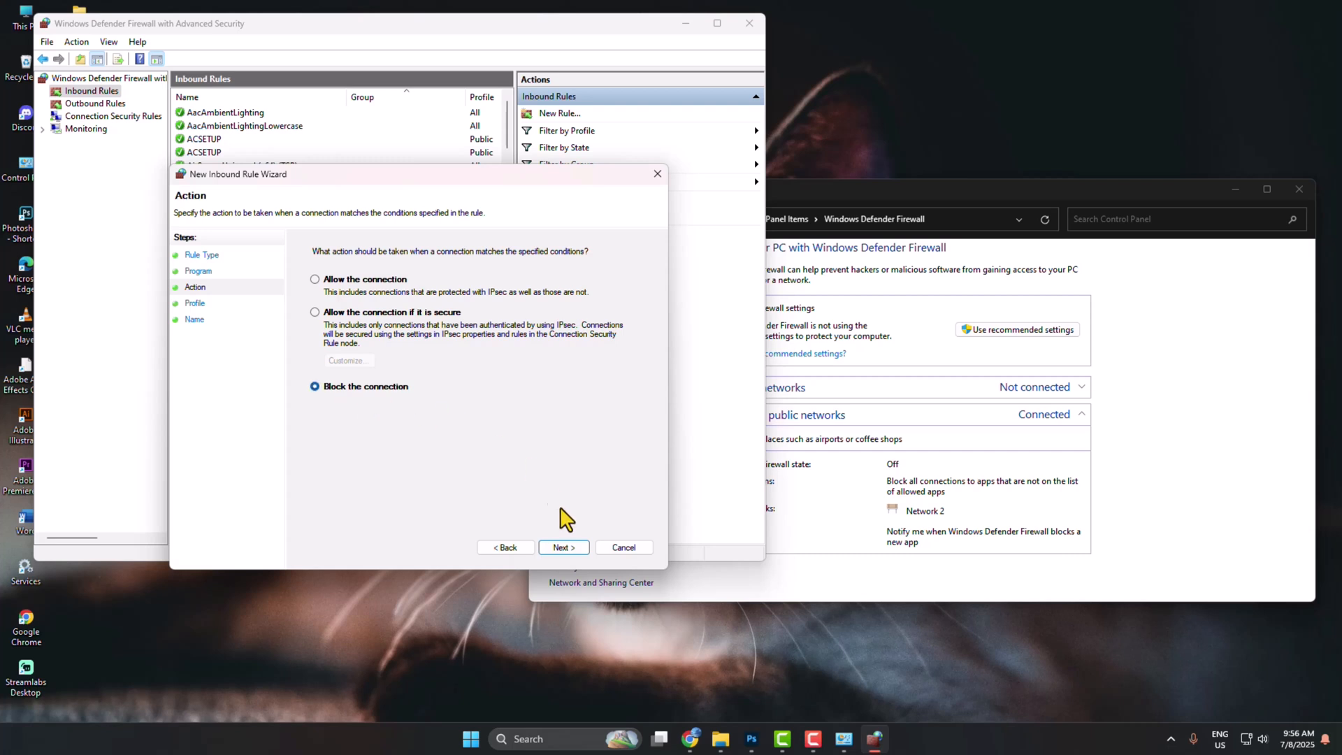
pyautogui.click(563, 547)
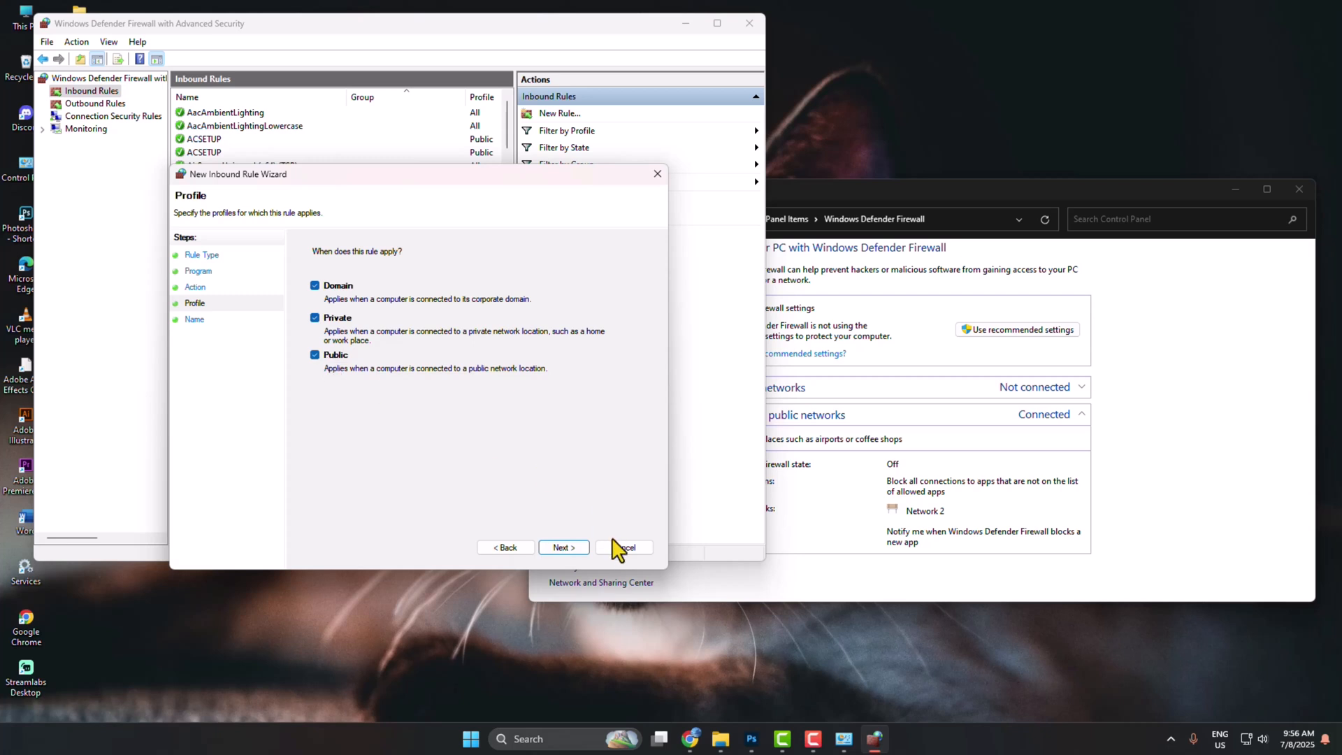
pyautogui.click(562, 546)
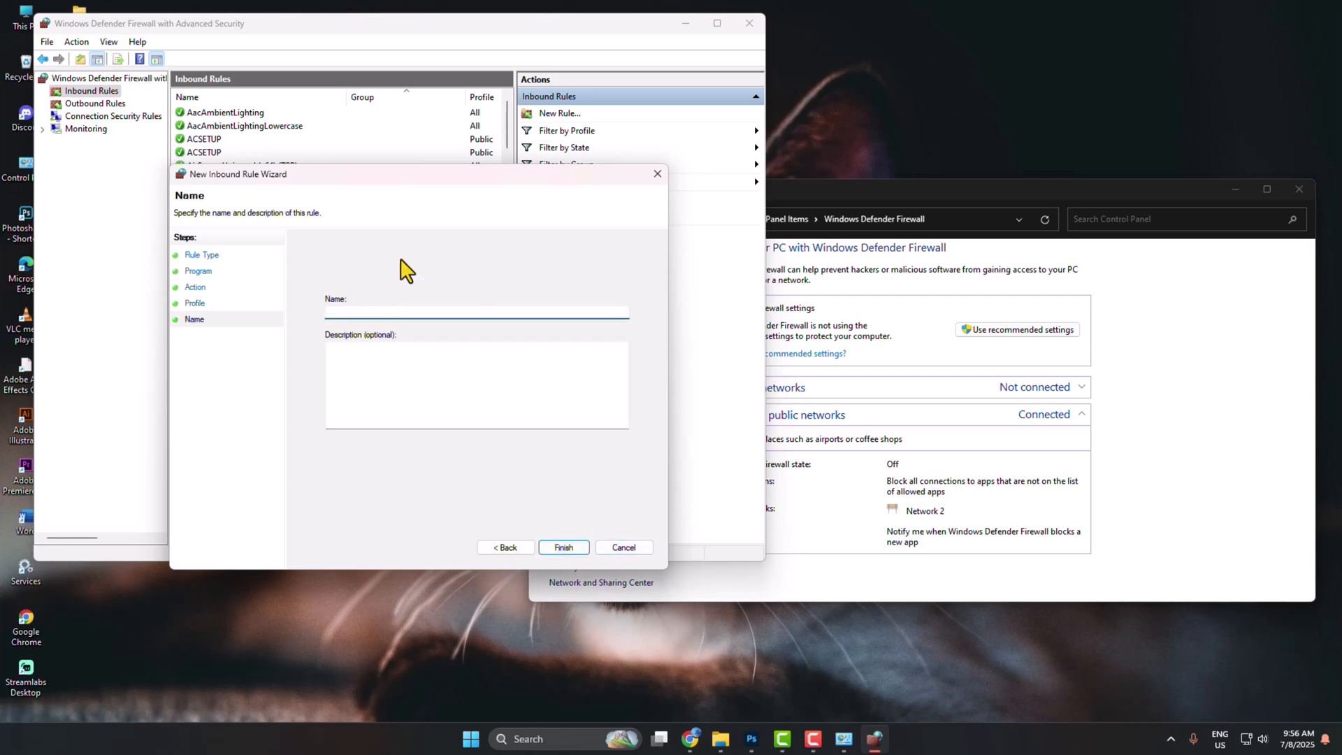
pyautogui.write('Photoshop')
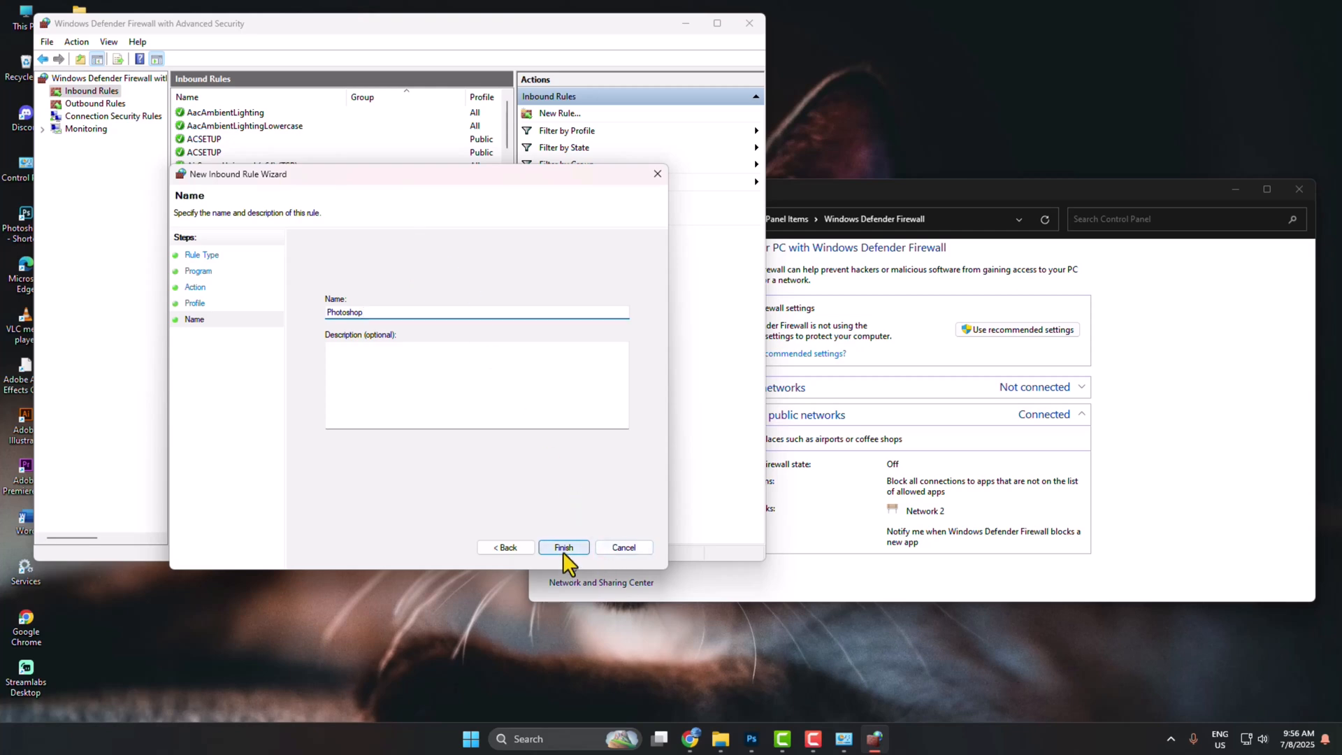
pyautogui.click(564, 547)
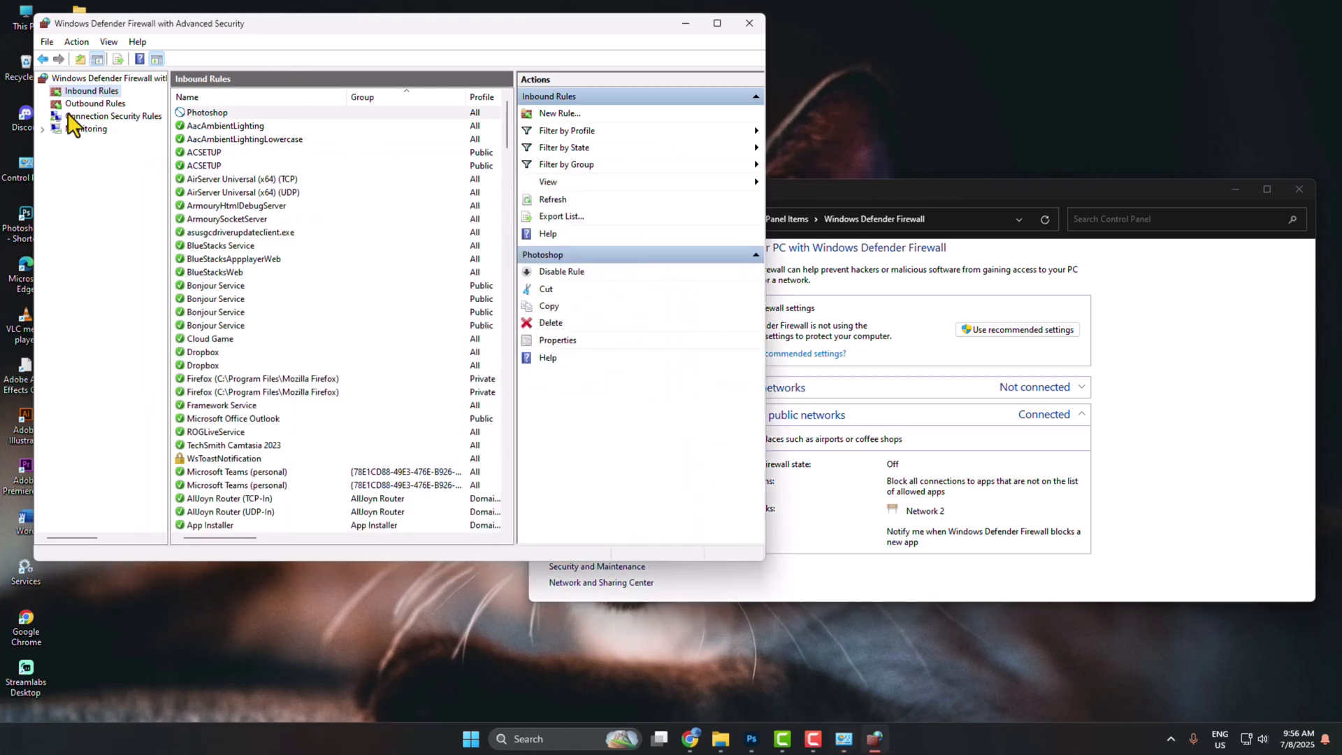
# - Begin a new outbound Program rule pointing at the same Photoshop.exe executable
pyautogui.click(95, 102)
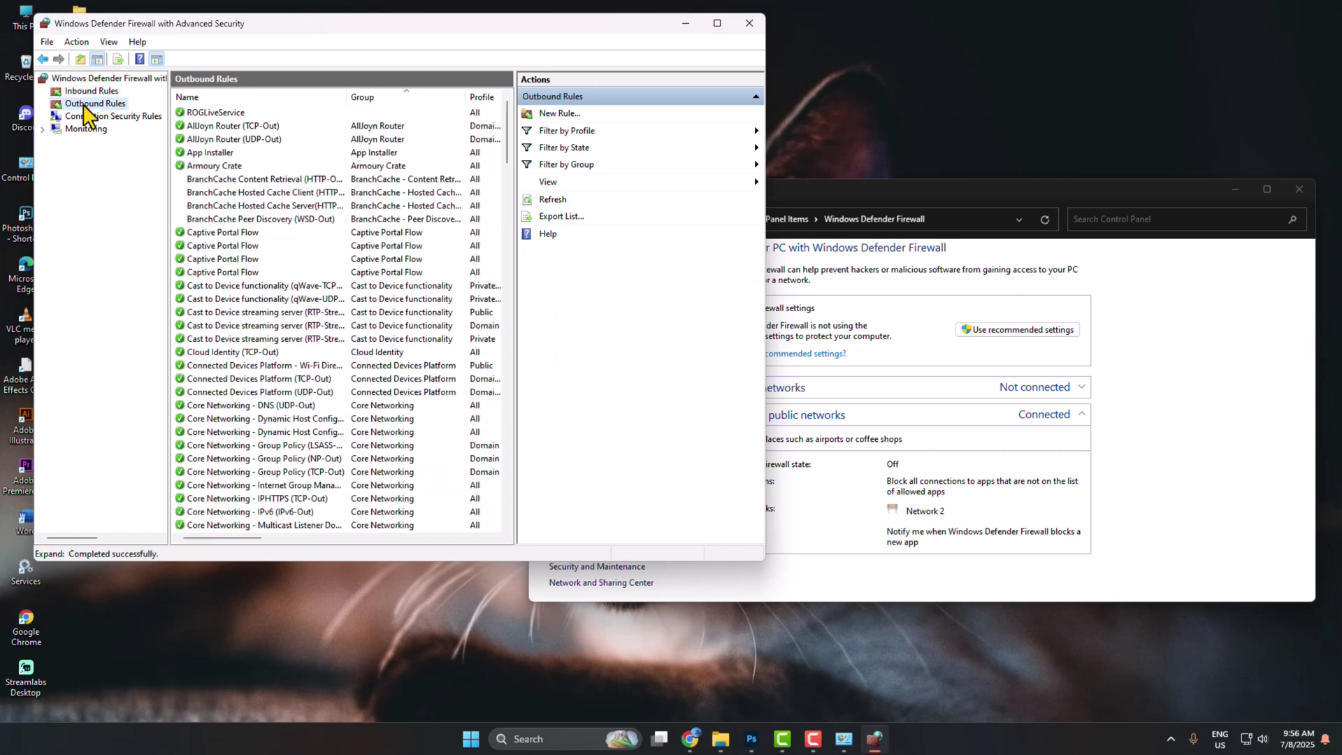
pyautogui.click(559, 114)
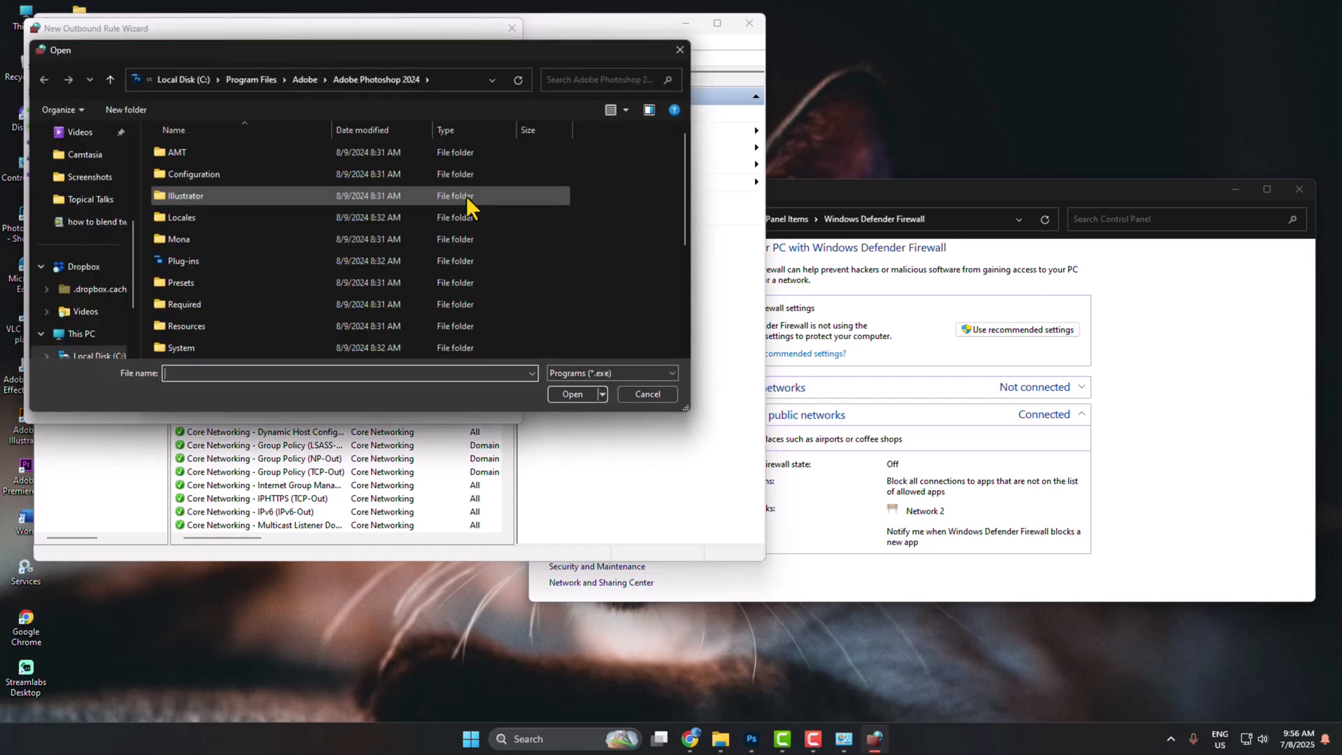
pyautogui.scroll(-3)
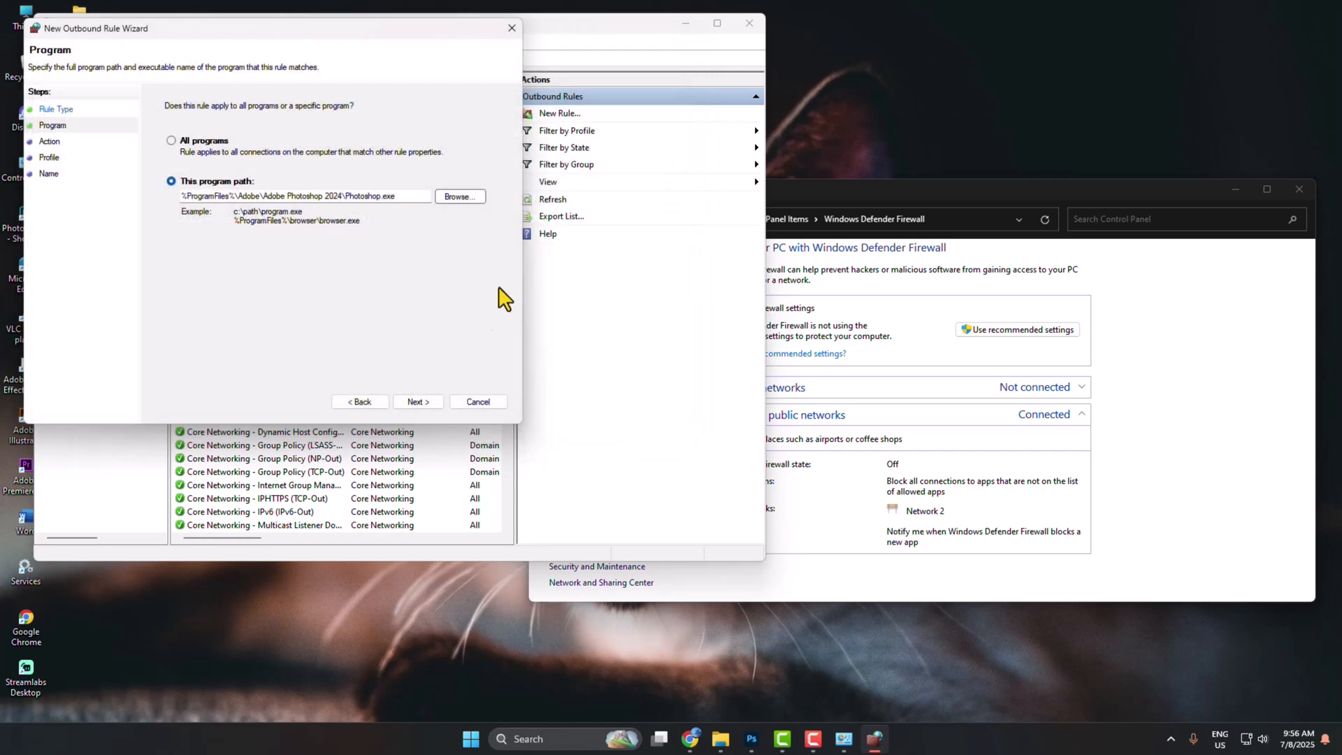
# - Block the connection on all profiles, name the outbound rule Photoshop and finish
pyautogui.click(416, 401)
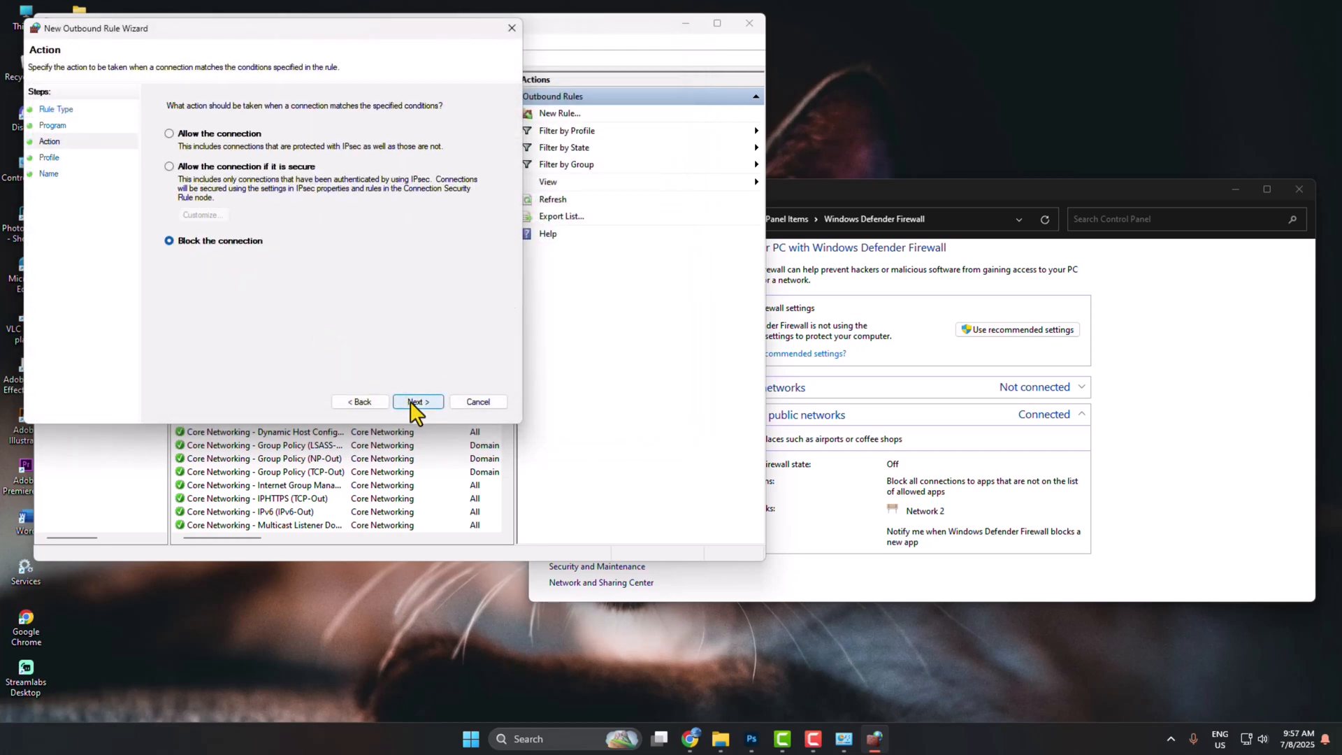
pyautogui.click(417, 401)
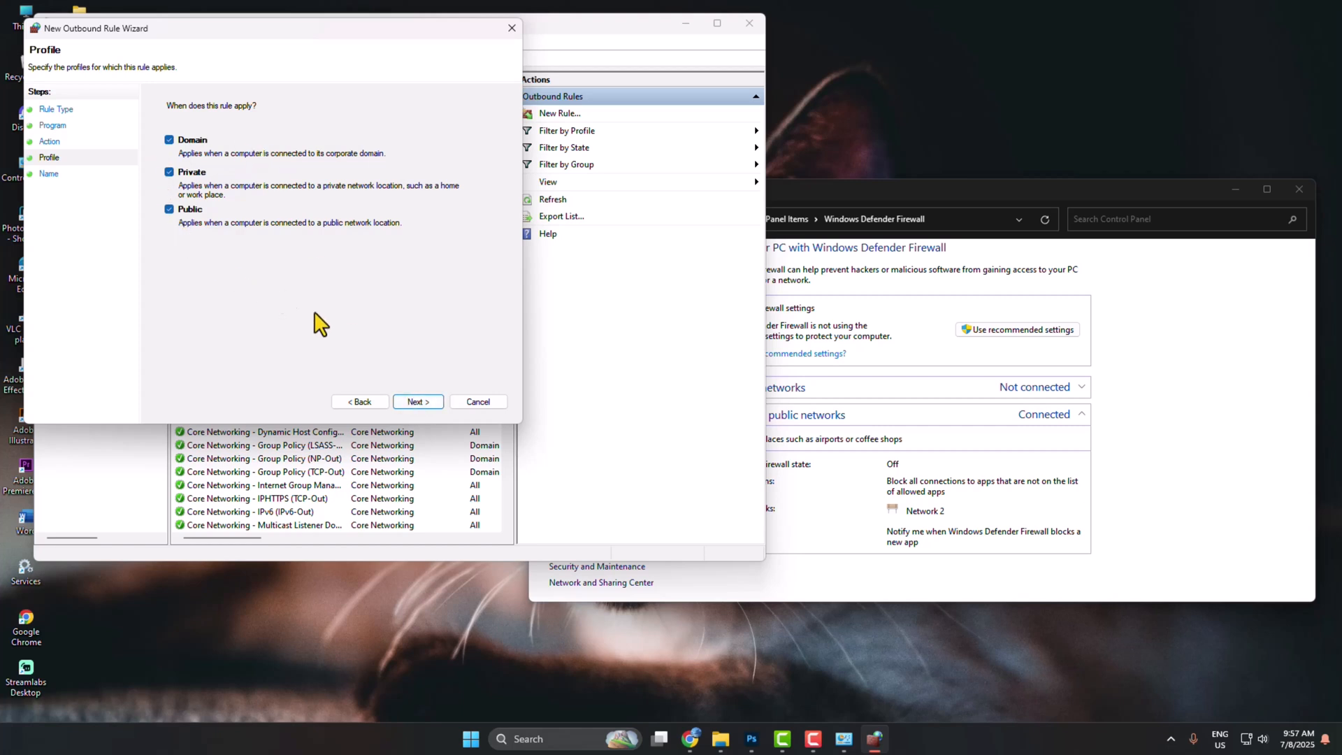
pyautogui.click(418, 401)
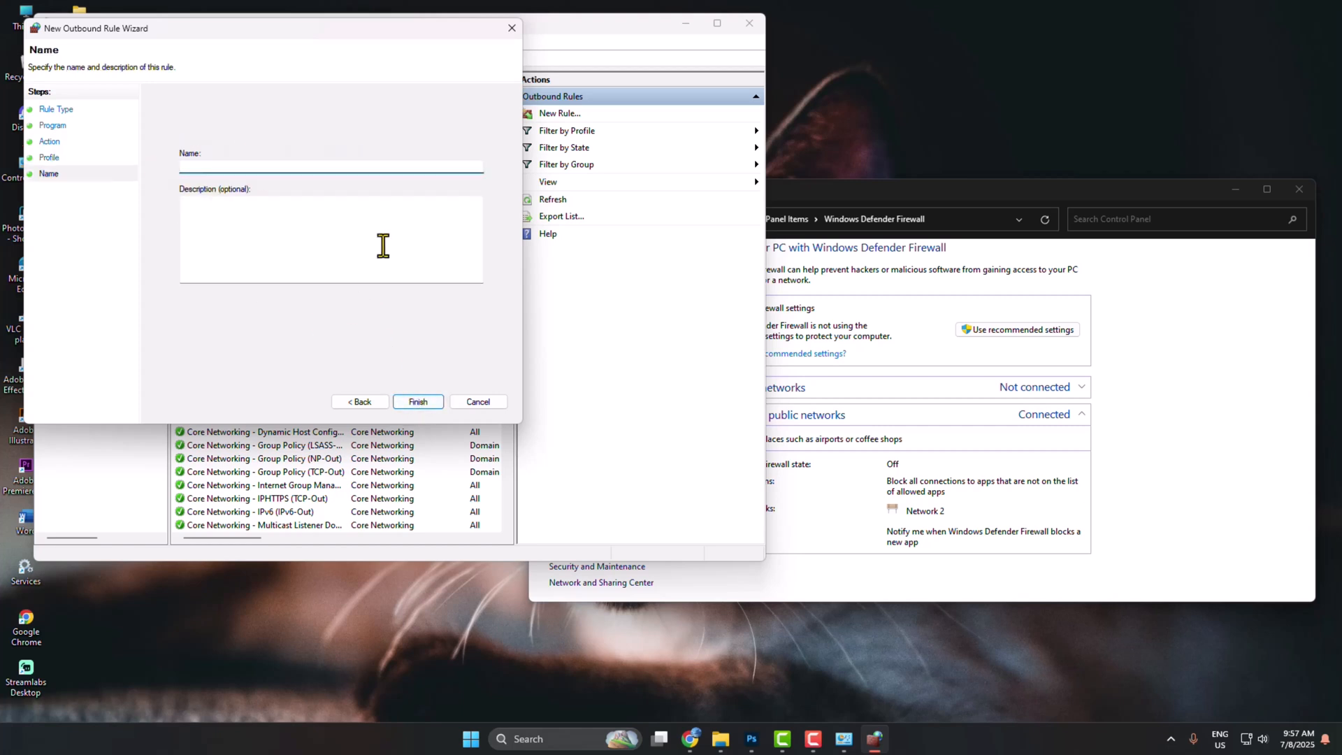
pyautogui.write('Photoshop')
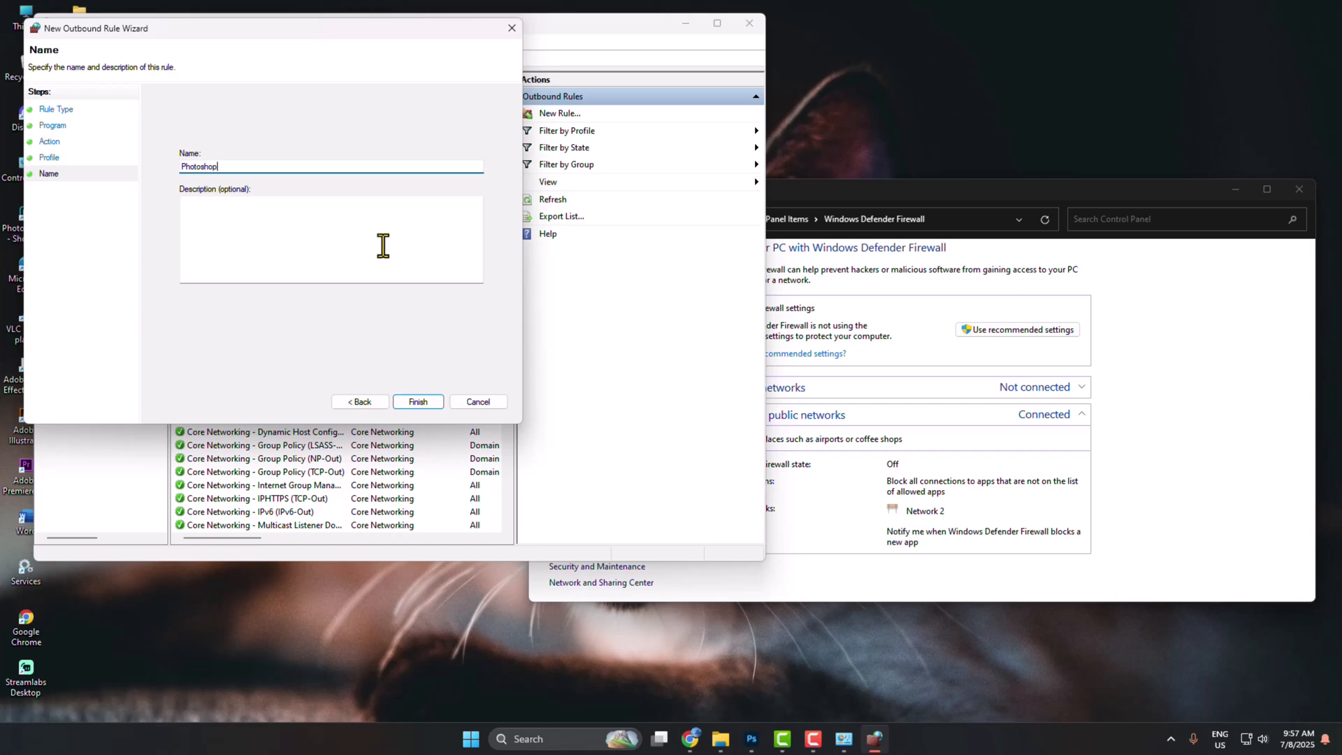
pyautogui.click(418, 402)
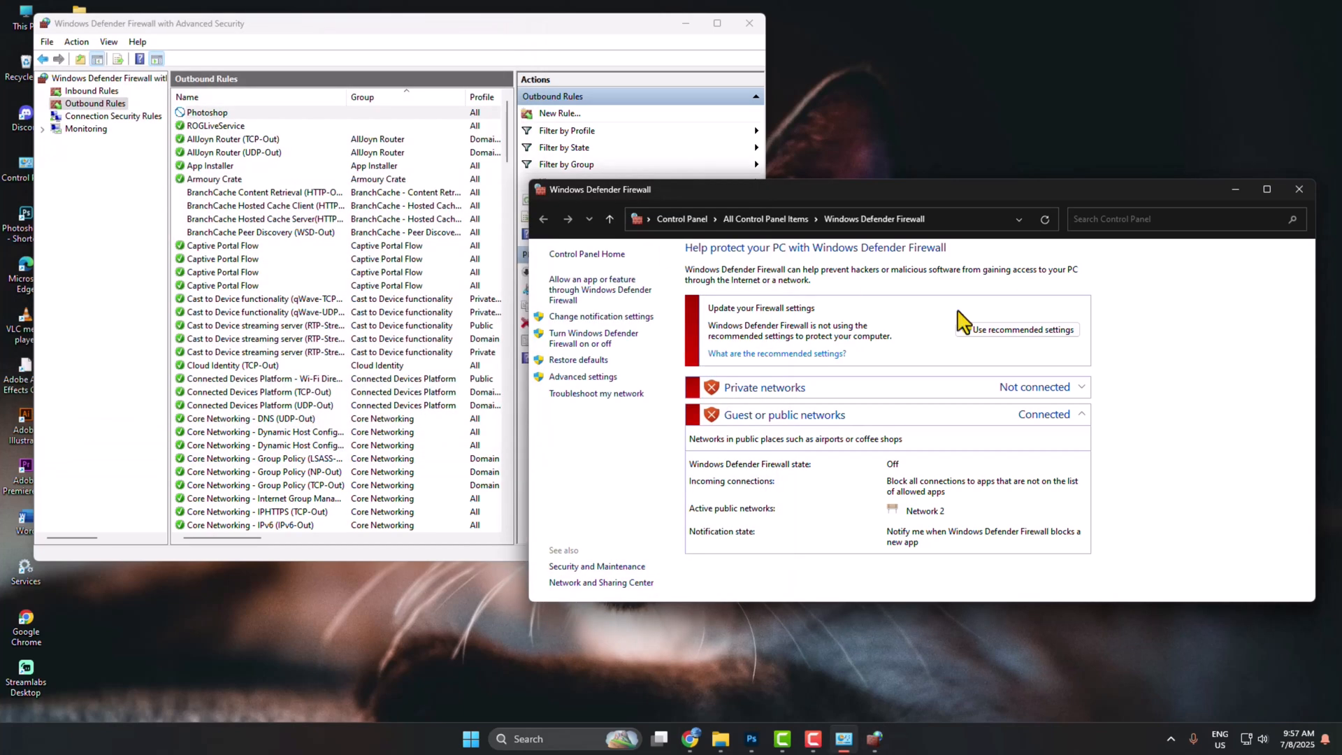
# - Close the basic firewall window and verify the inbound Photoshop rule in the list
pyautogui.click(207, 112)
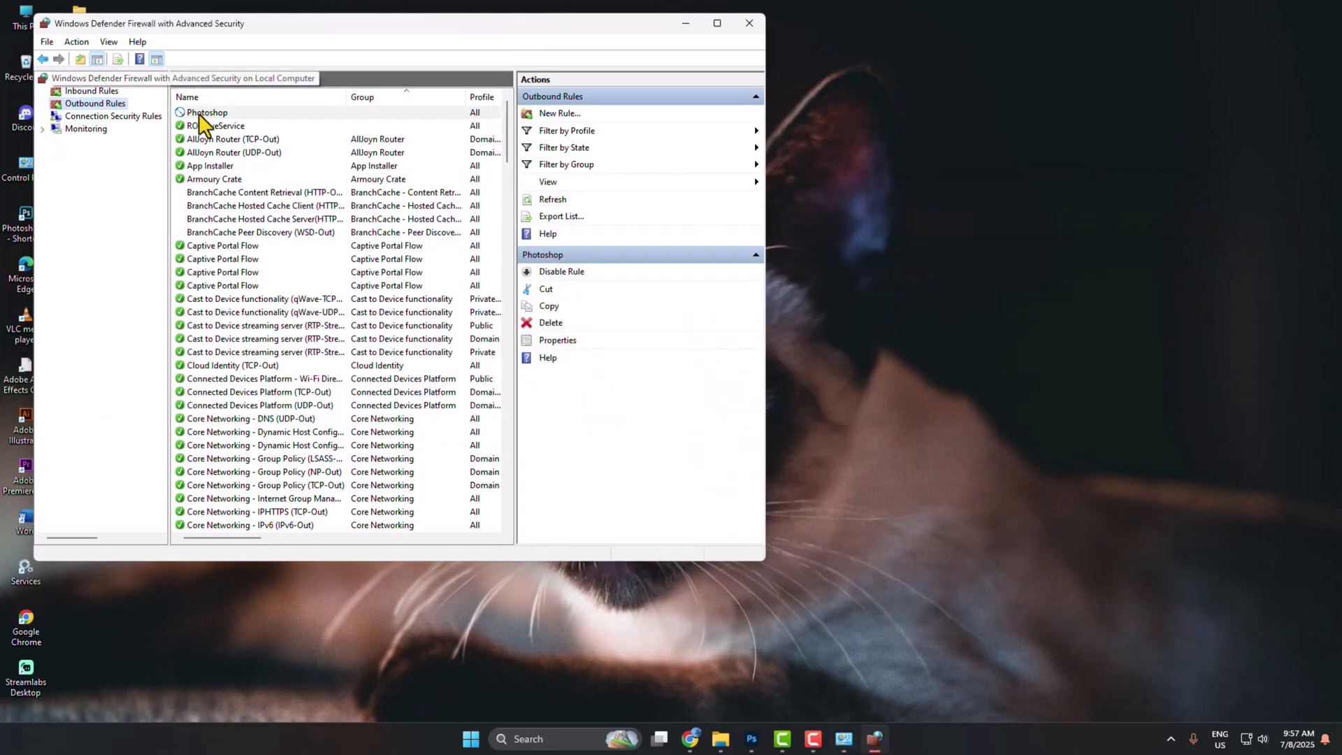
pyautogui.click(91, 91)
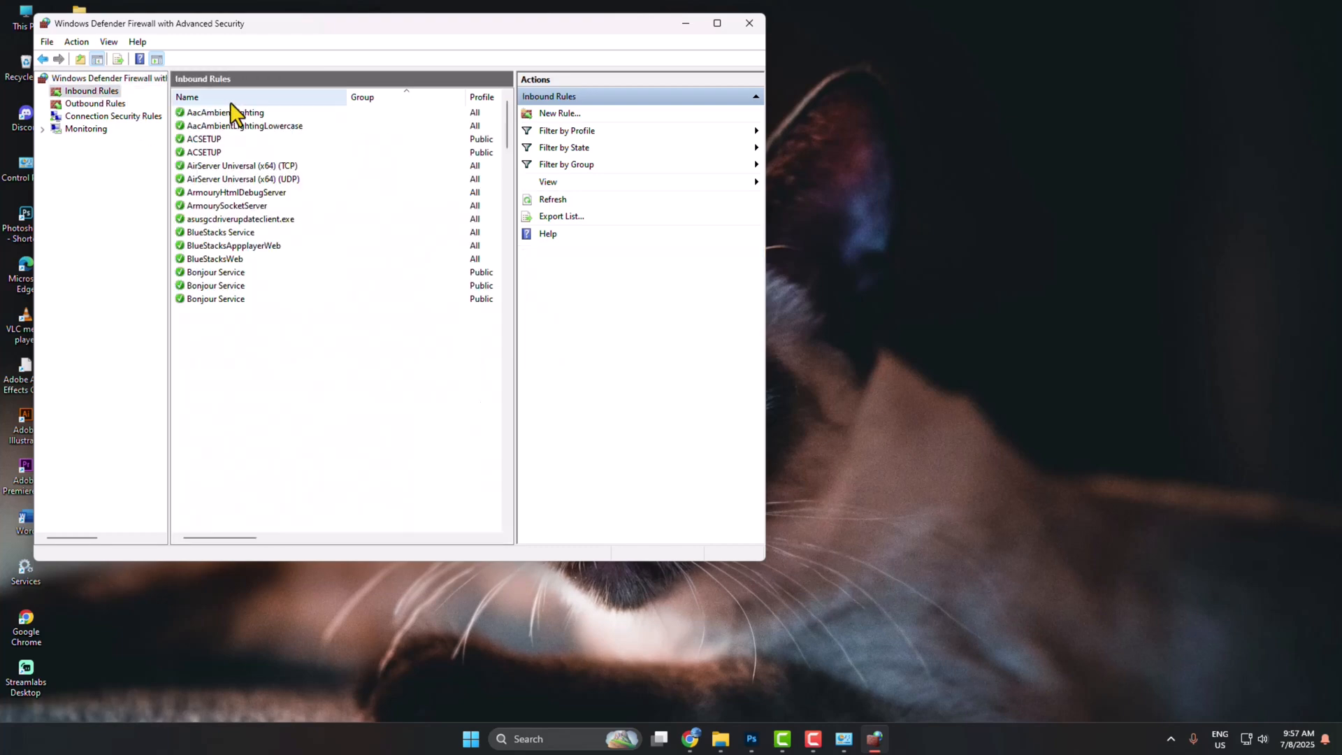
pyautogui.click(205, 418)
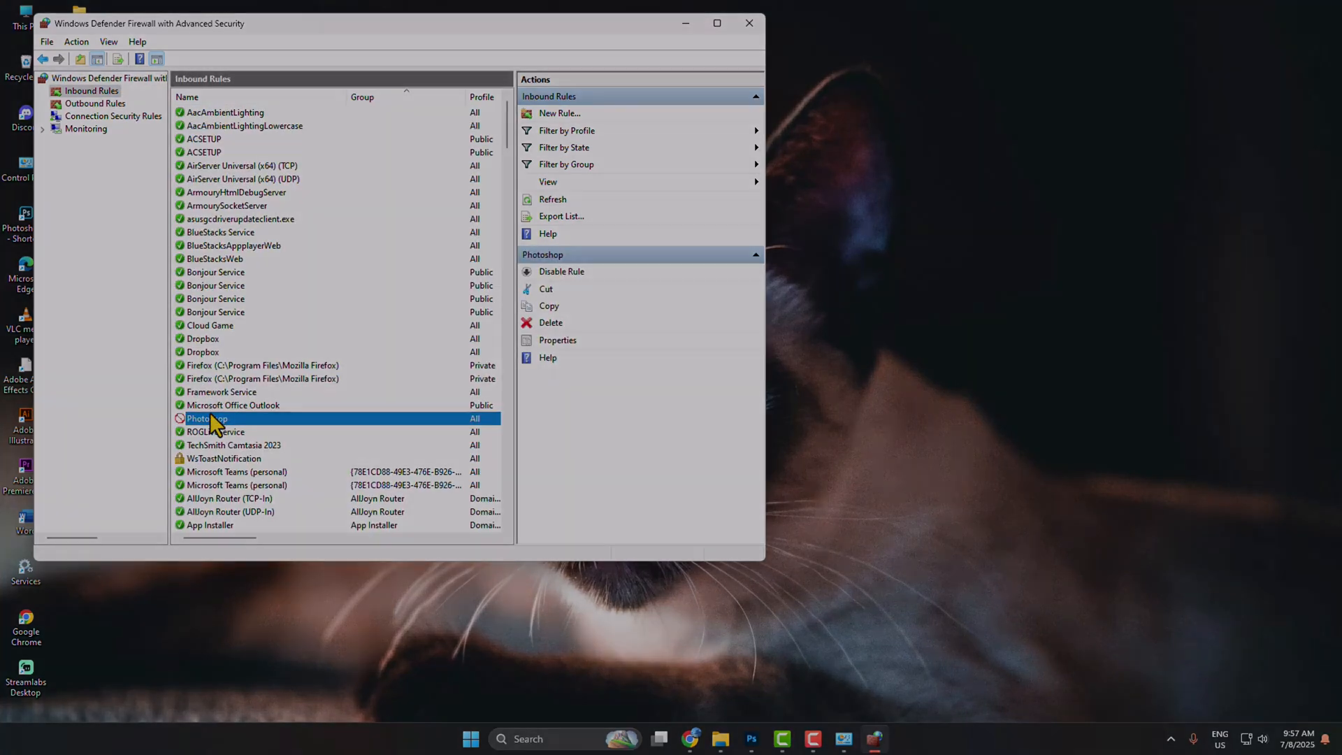